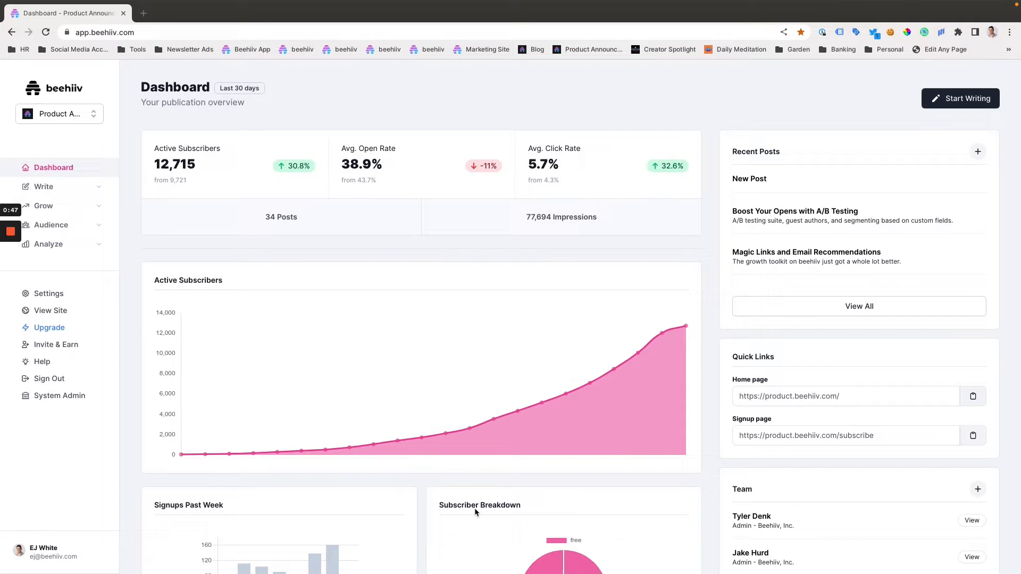
mouse_move(448, 227)
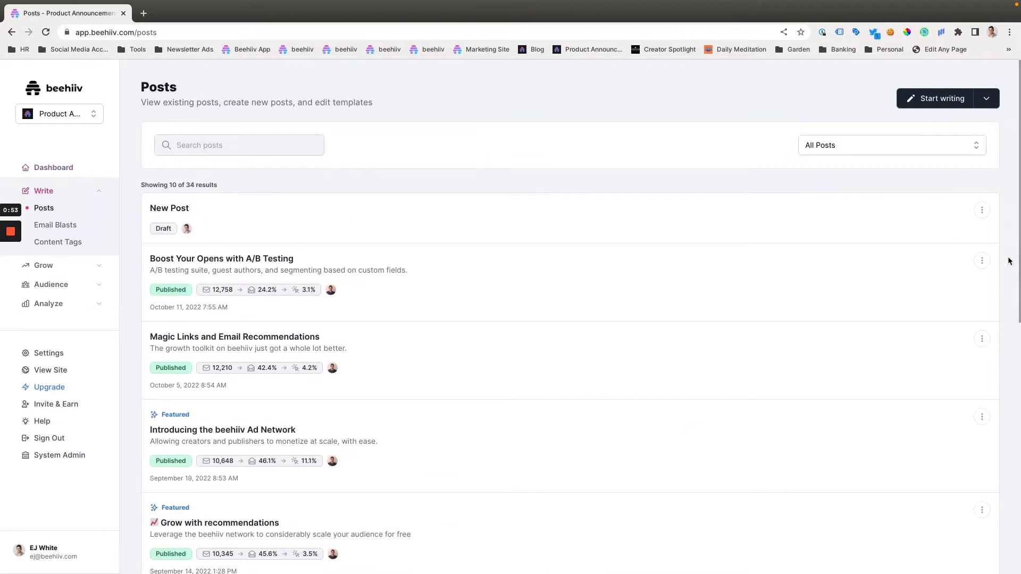
Step: Review the New Post draft's Email Settings, focusing on the Subject Line B option
left_click(169, 207)
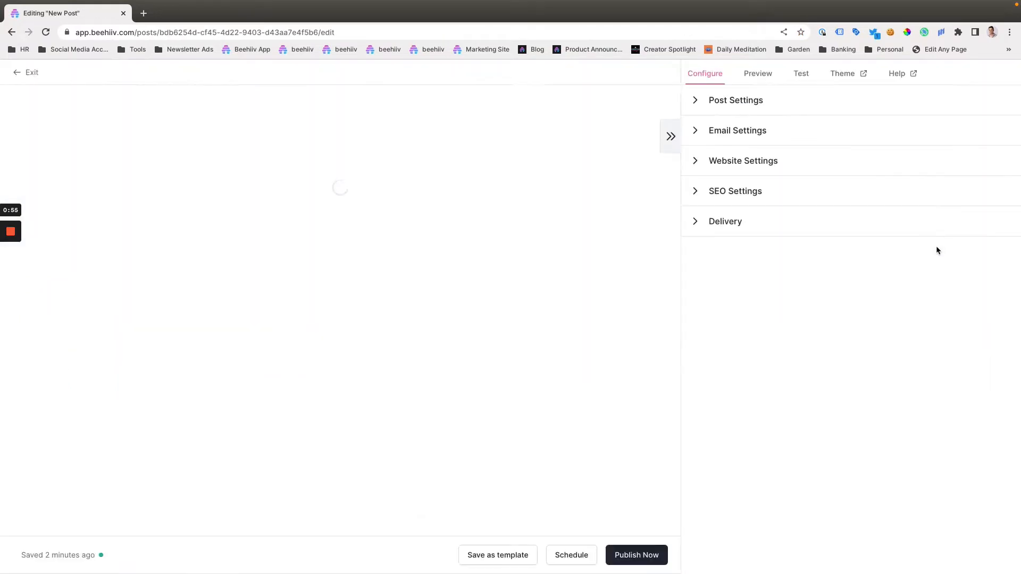
left_click(737, 130)
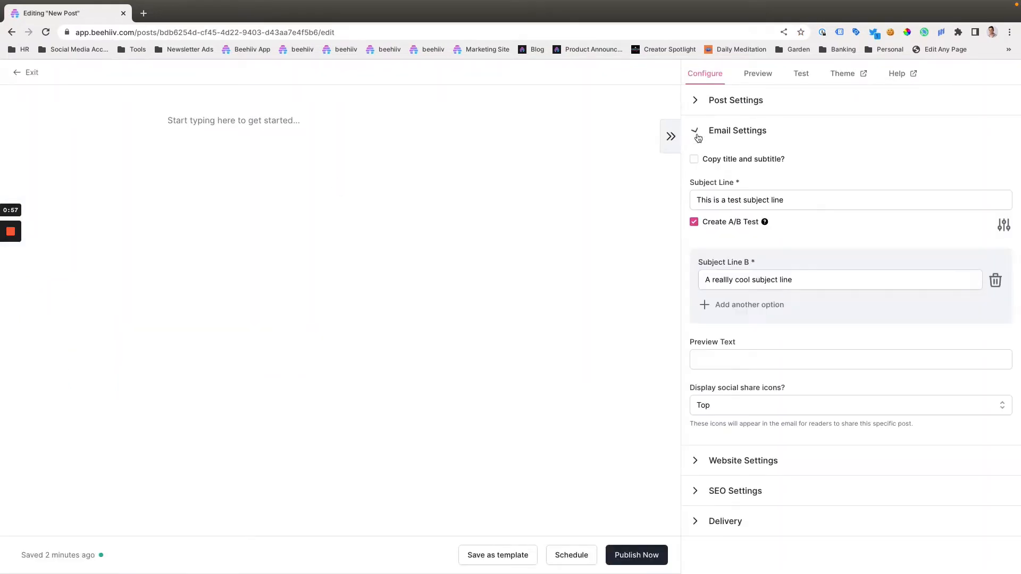
left_click(847, 200)
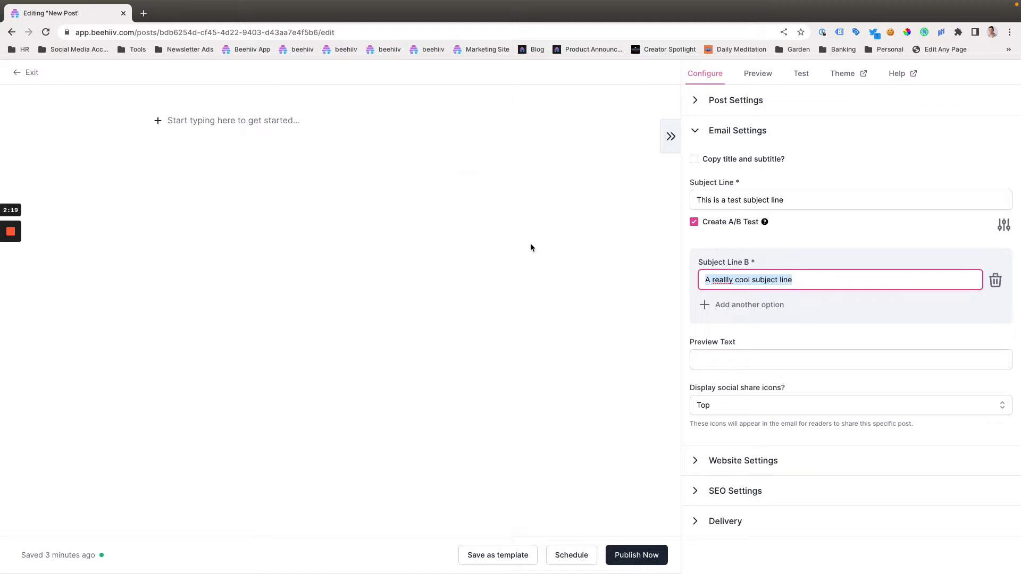
mouse_move(634, 399)
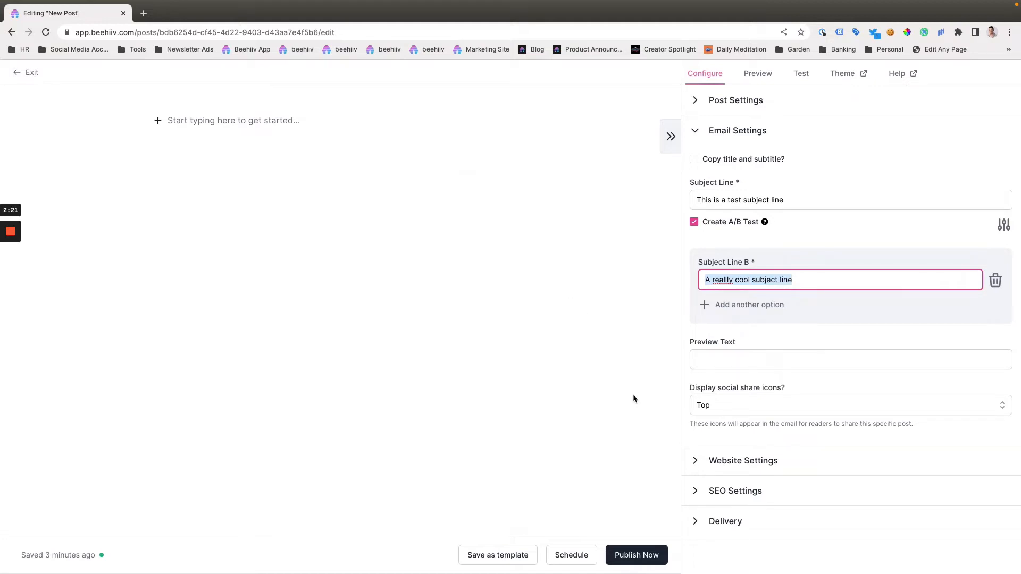
Step: Leave the editor and bring up the published 'Boost Your Opens with A/B Testing' post
left_click(25, 72)
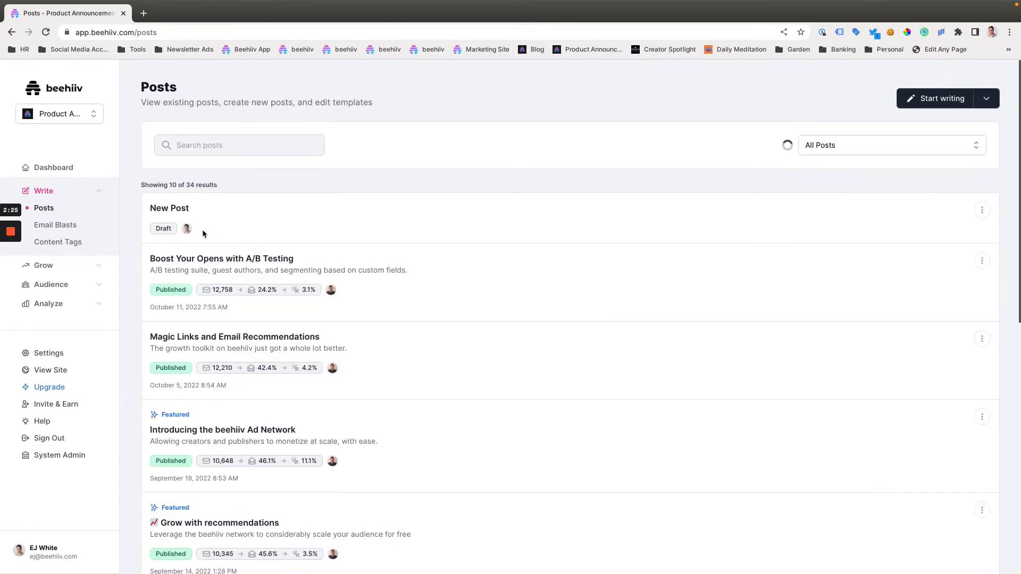
left_click(221, 258)
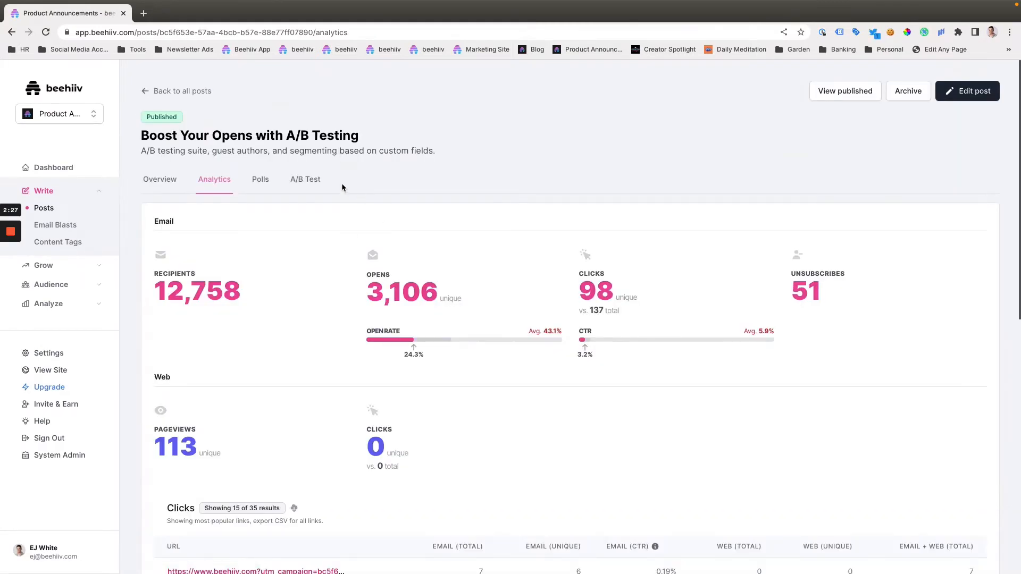
Step: Review the A/B Test results: control won at 22% open rate versus the variant's 17.9%
left_click(305, 179)
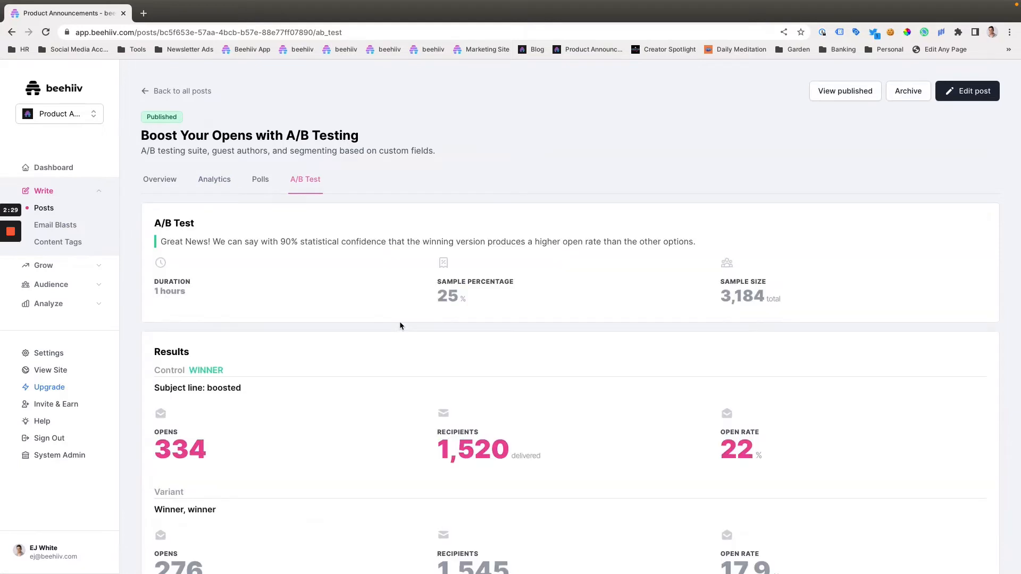
scroll("down", 3)
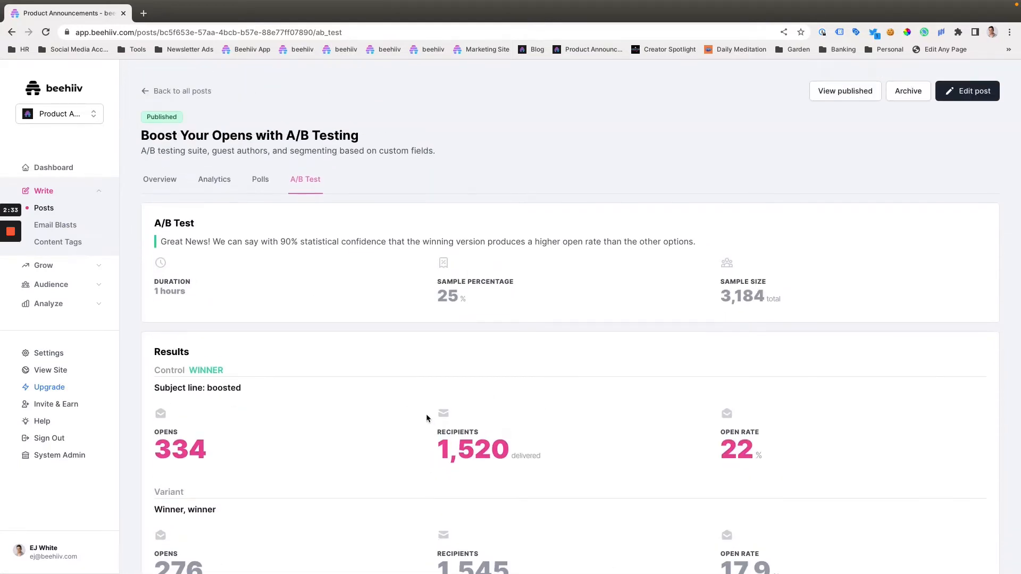
mouse_move(439, 263)
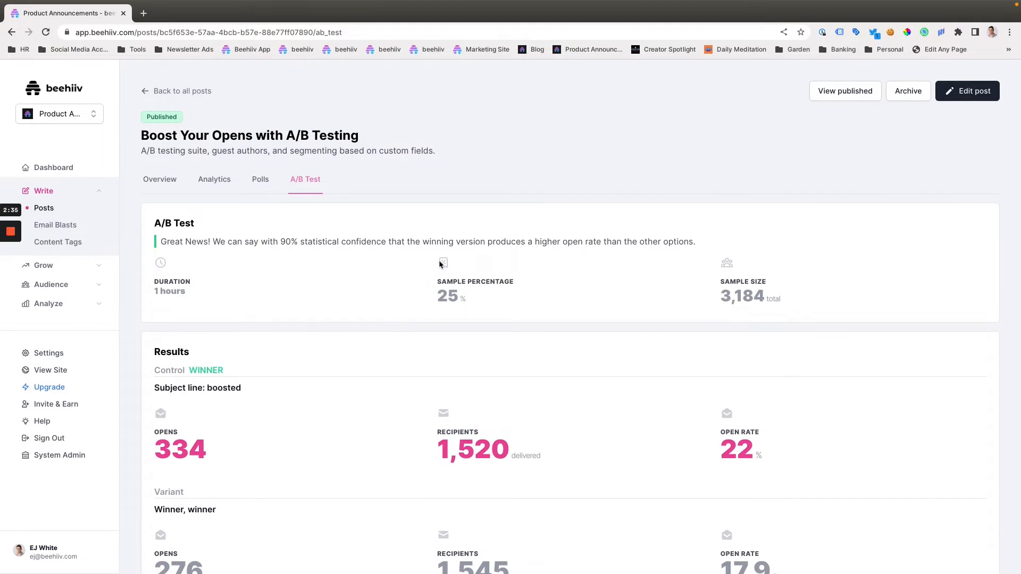
mouse_move(205, 295)
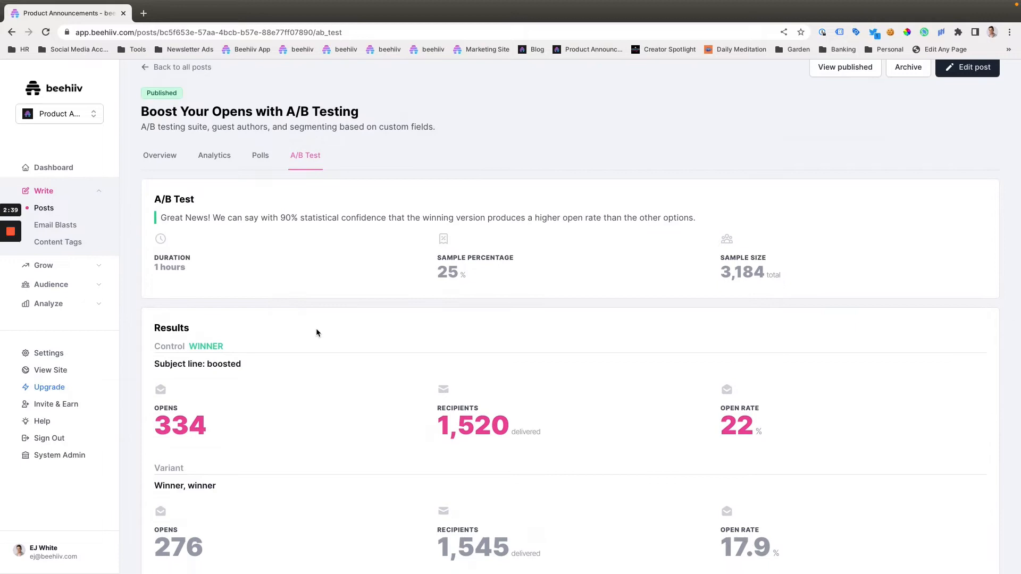
mouse_move(414, 264)
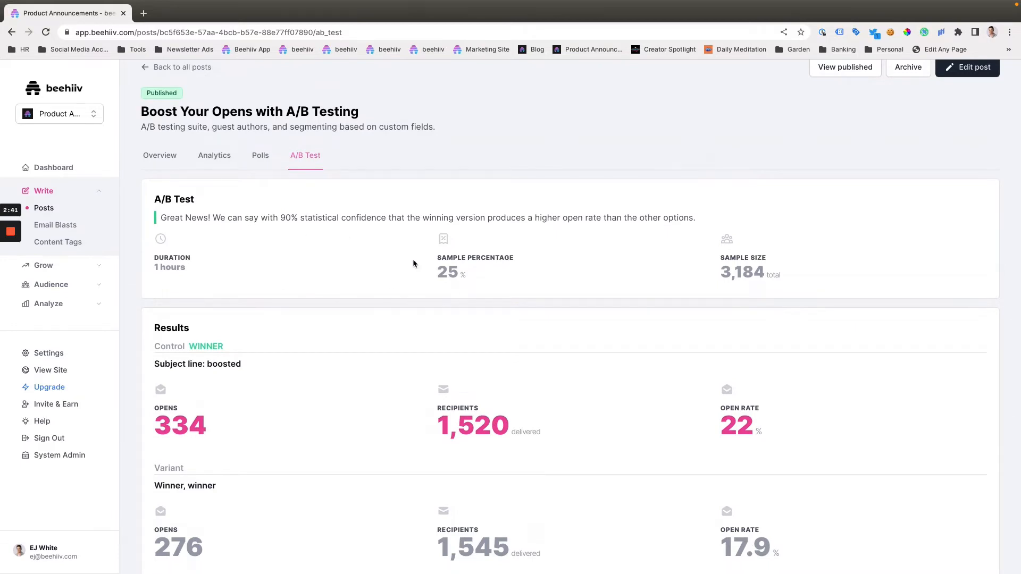
scroll("down", 3)
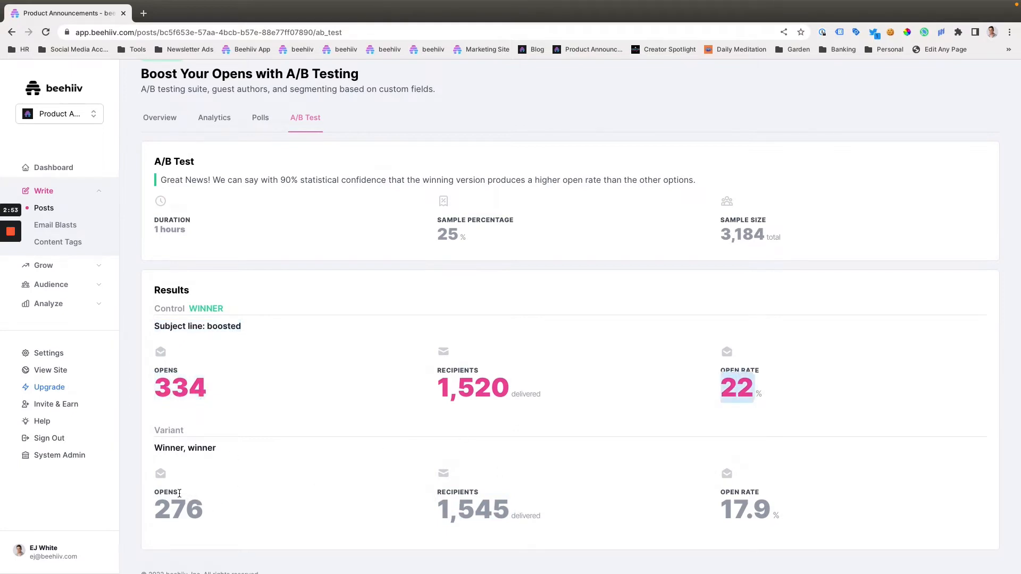
double_click(169, 429)
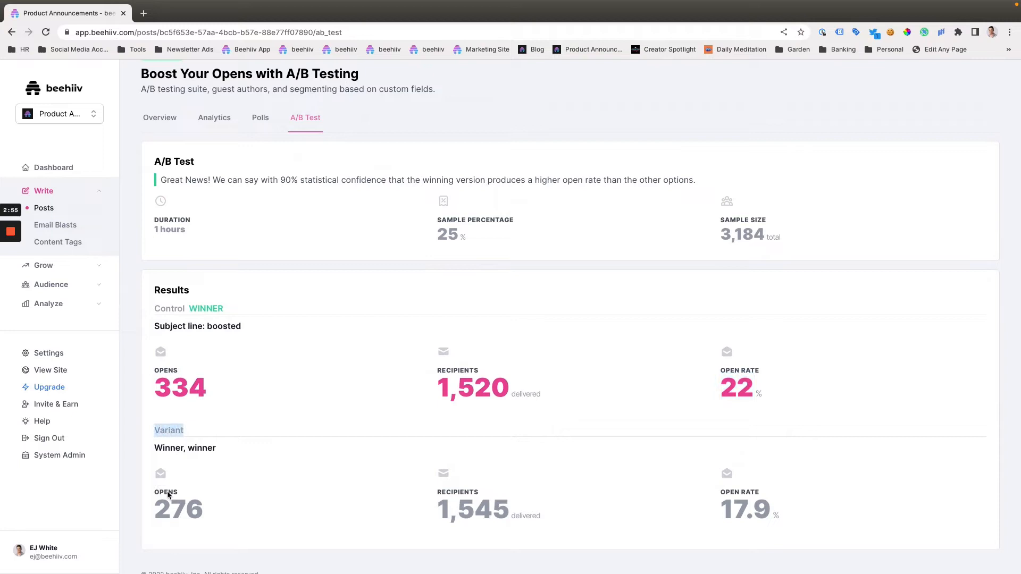
double_click(178, 509)
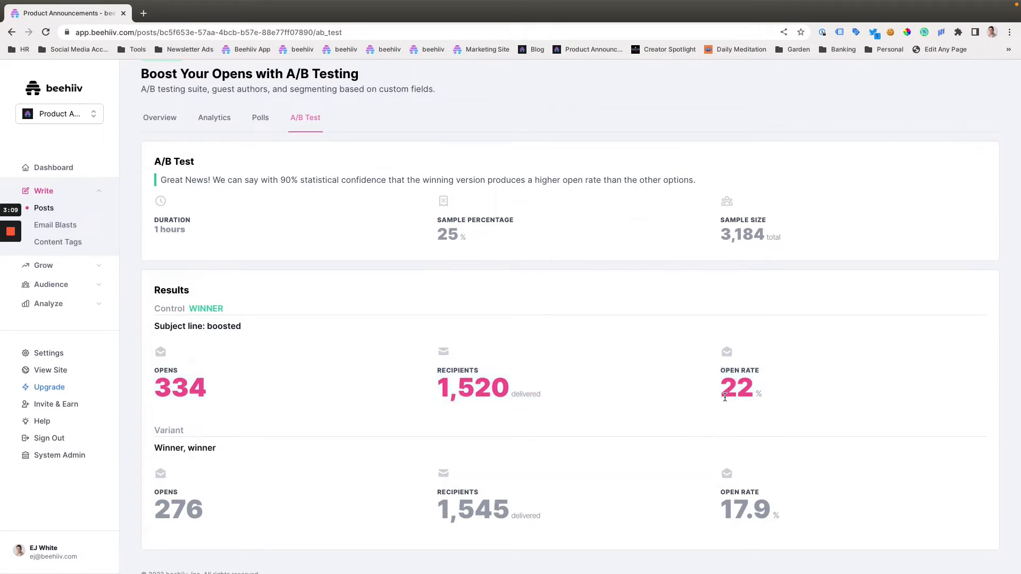
mouse_move(271, 108)
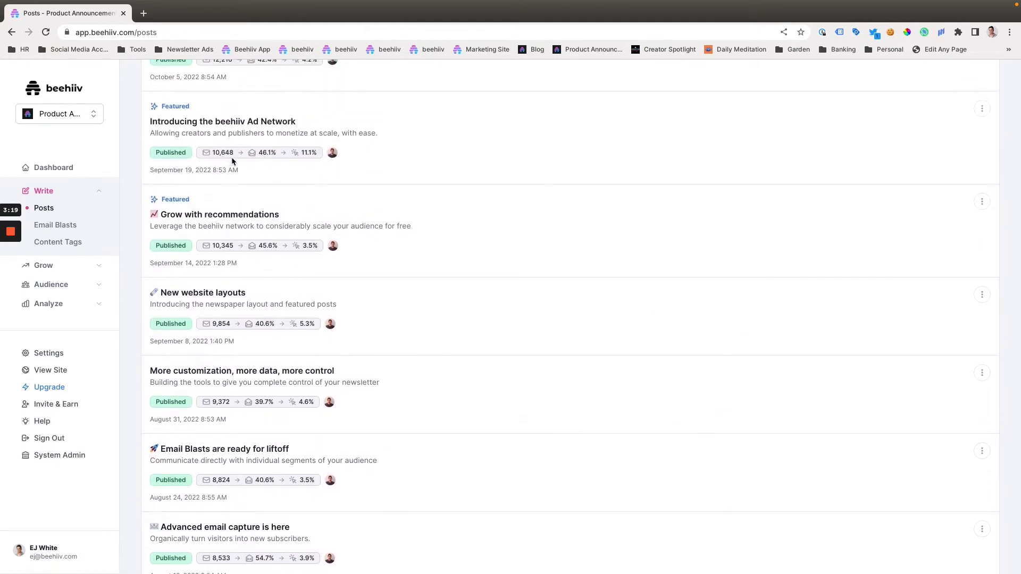
Step: Reopen the post's analytics showing 12,758 recipients and a 24.3% open rate
scroll("up", 3)
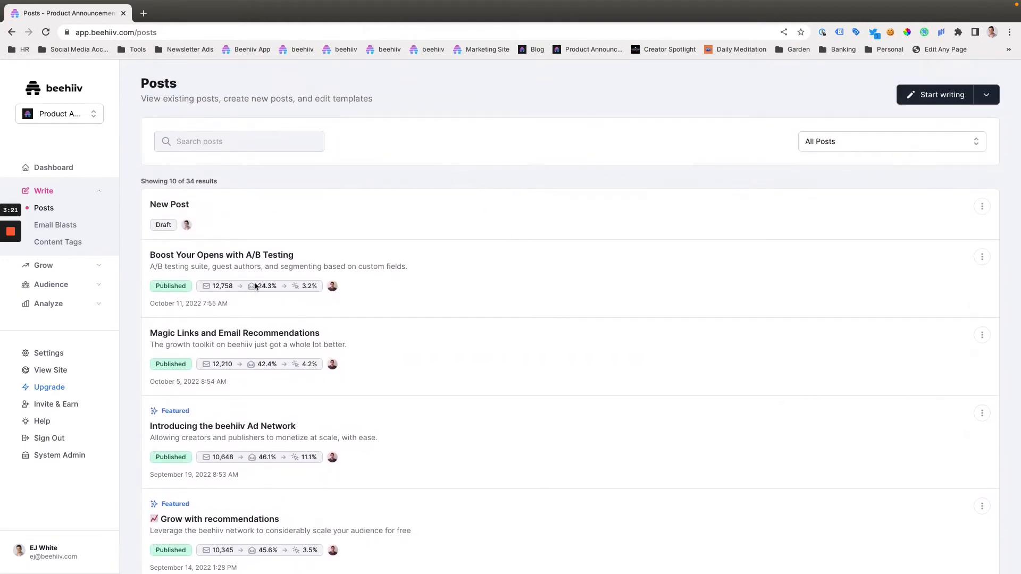
left_click(222, 254)
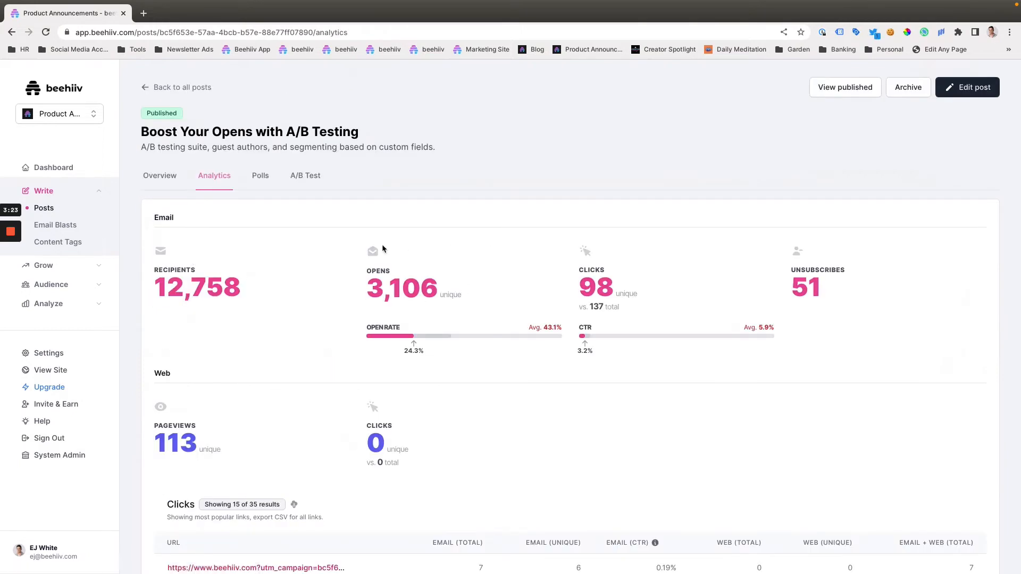
scroll("down", 3)
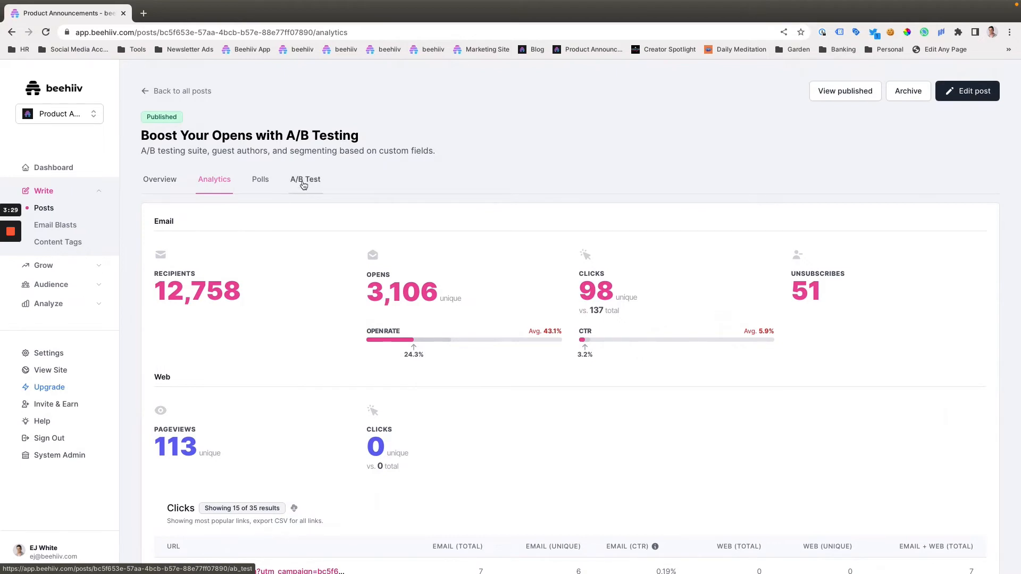
Step: Show the A/B Test results again: winning control 22% versus variant 17.9%
left_click(305, 179)
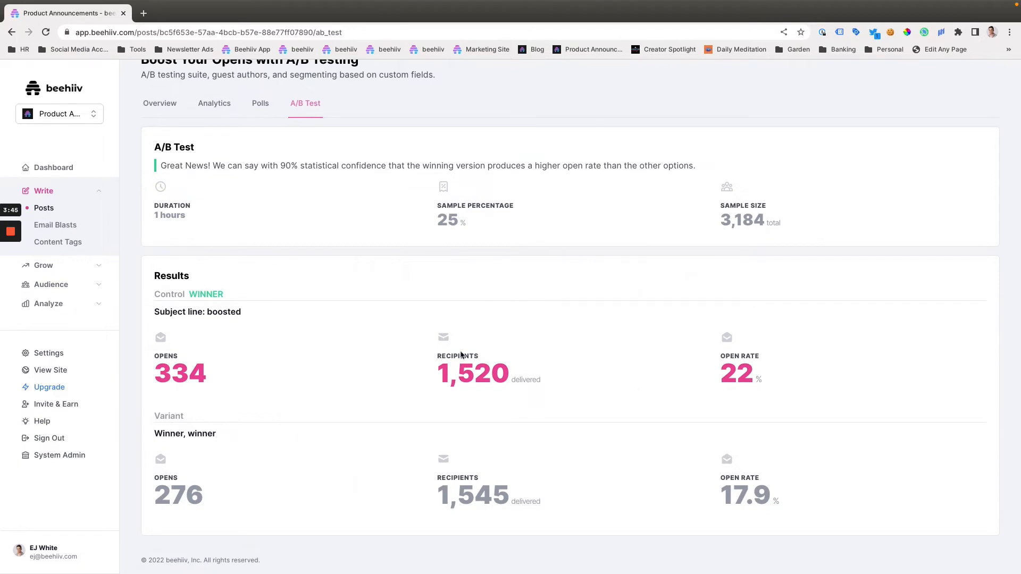
mouse_move(489, 340)
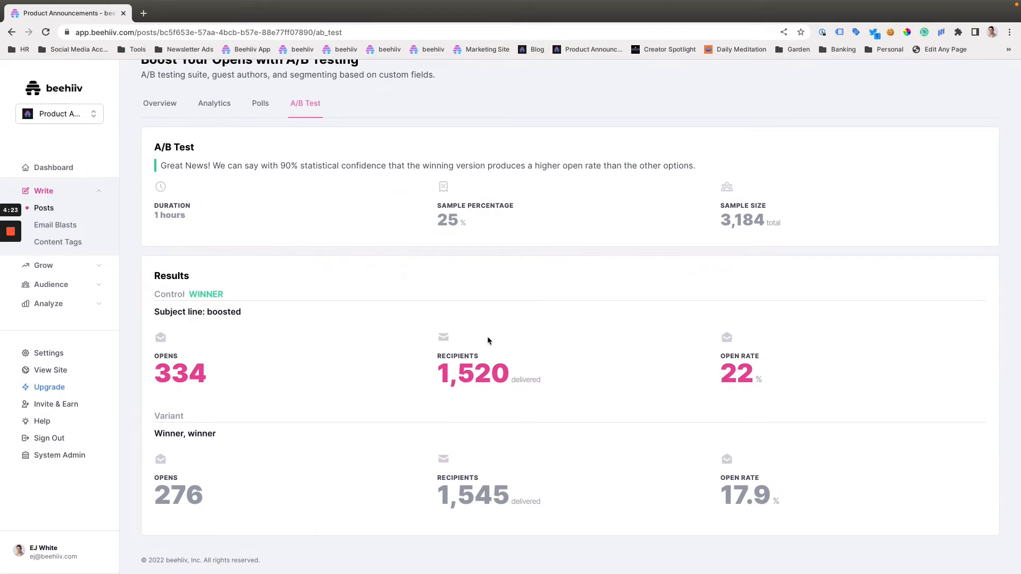
mouse_move(338, 327)
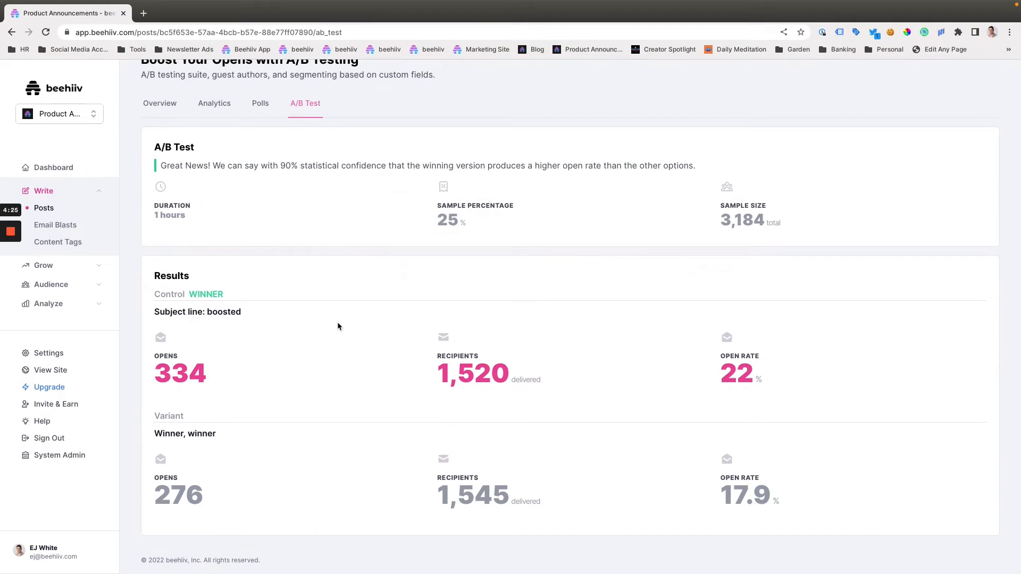
Step: View the post overview, then its analytics with the 12,758 recipients figure highlighted
left_click(159, 103)
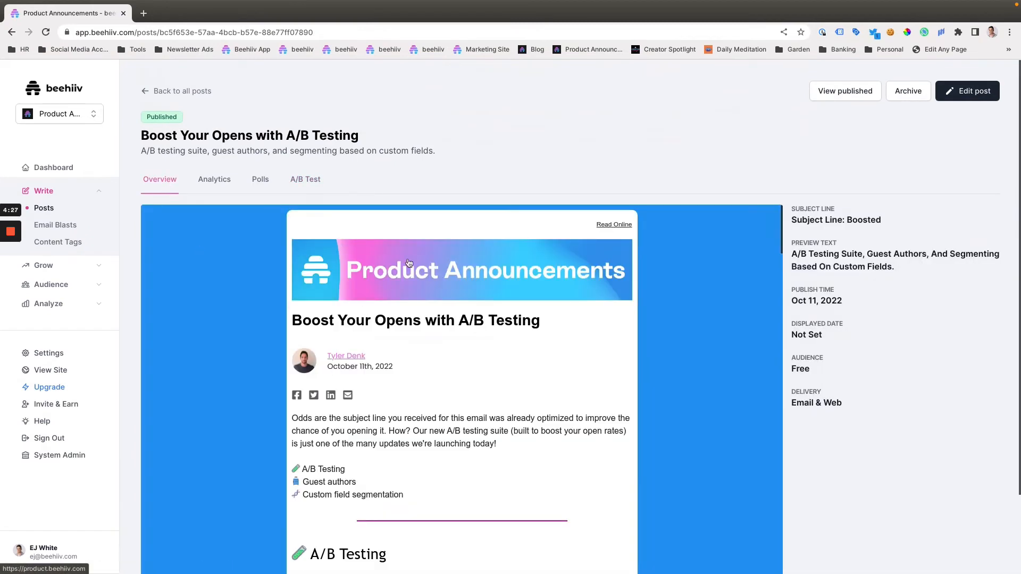
left_click(214, 179)
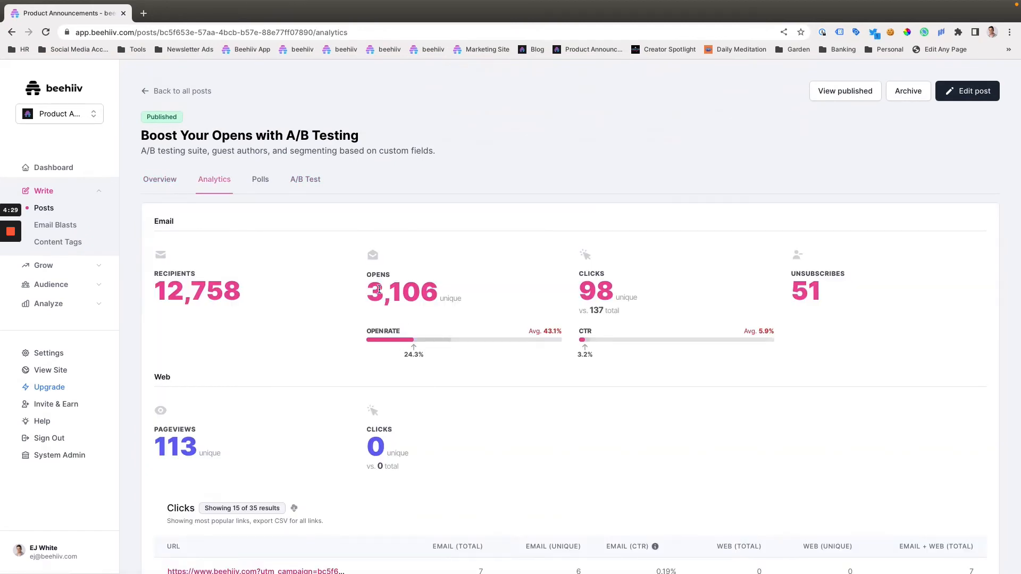
double_click(197, 291)
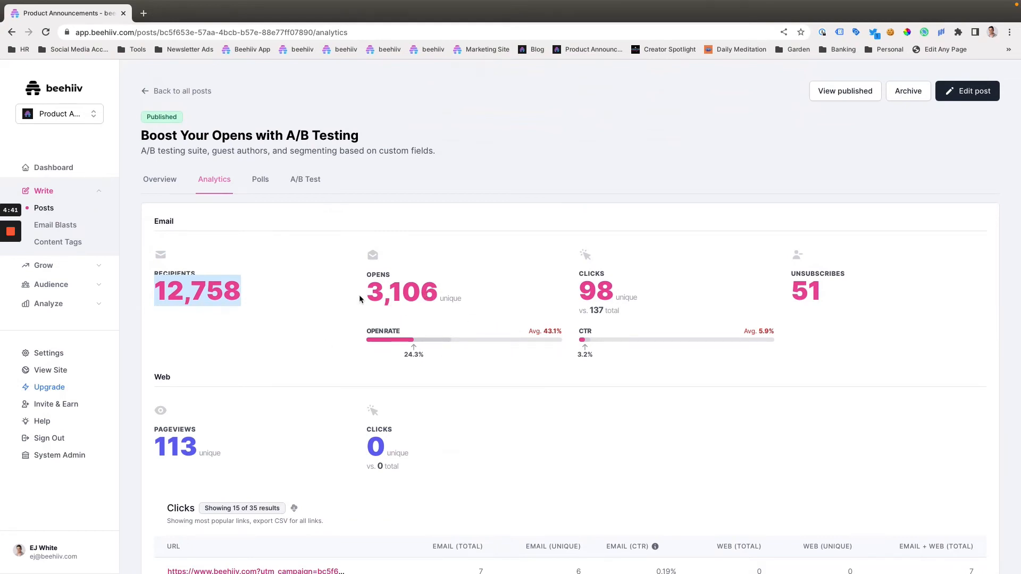
mouse_move(369, 350)
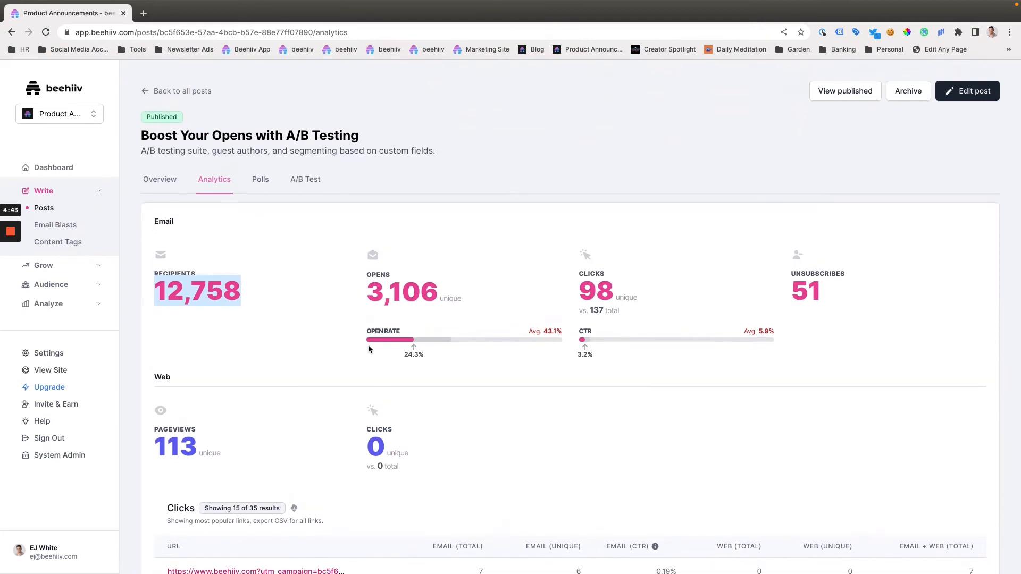
mouse_move(372, 348)
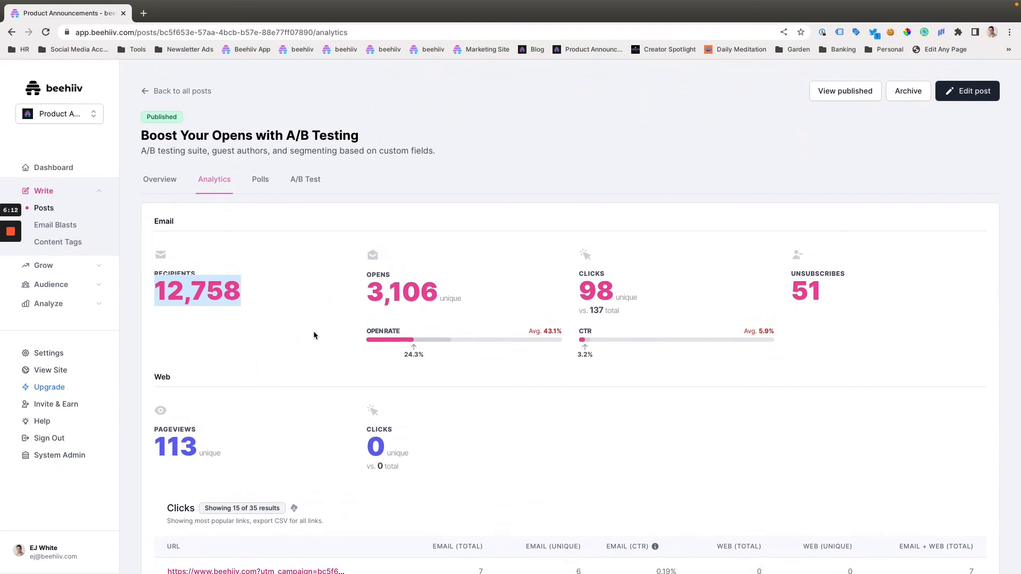
mouse_move(294, 325)
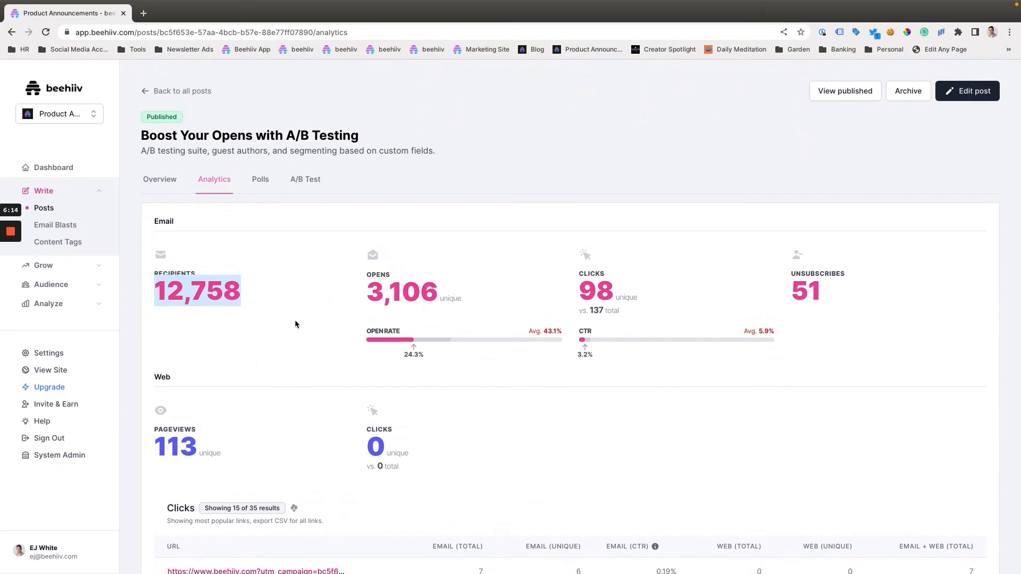
mouse_move(294, 326)
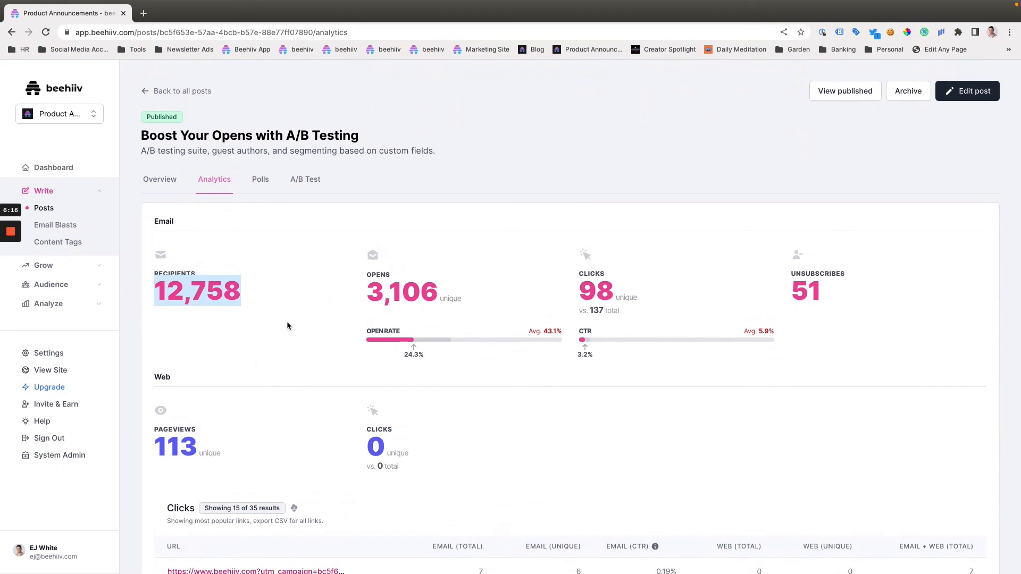
mouse_move(281, 276)
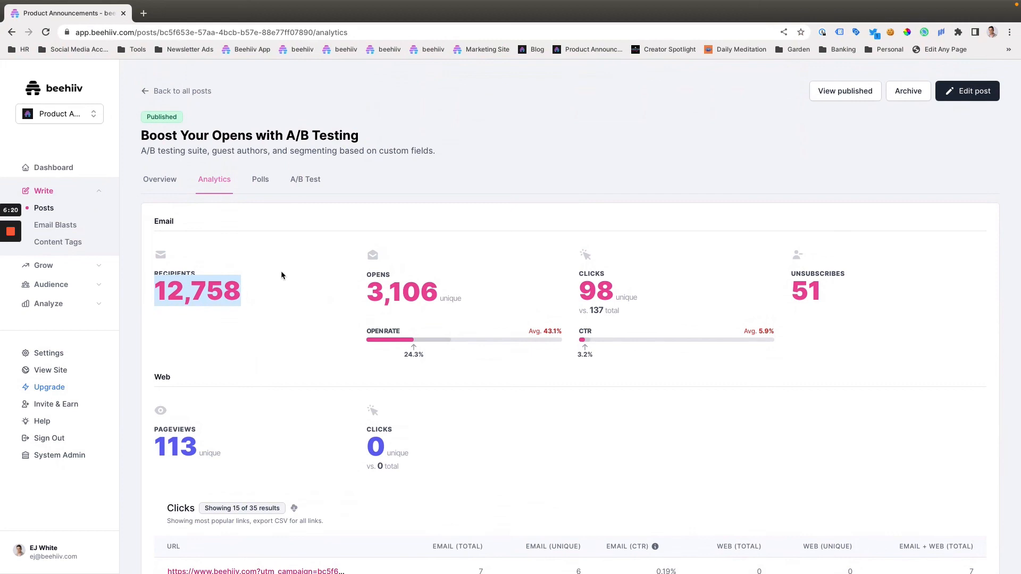
mouse_move(356, 317)
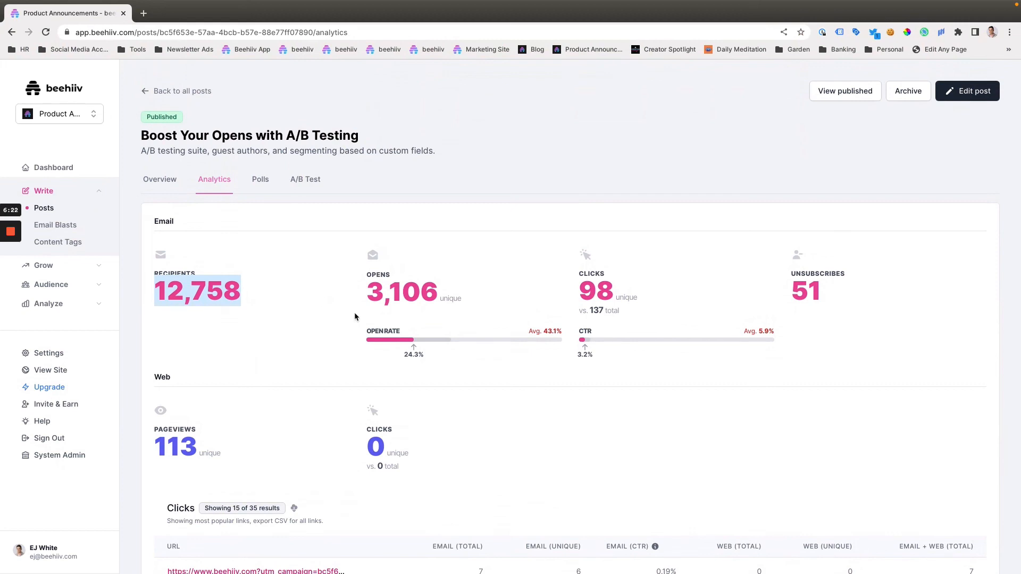
mouse_move(193, 255)
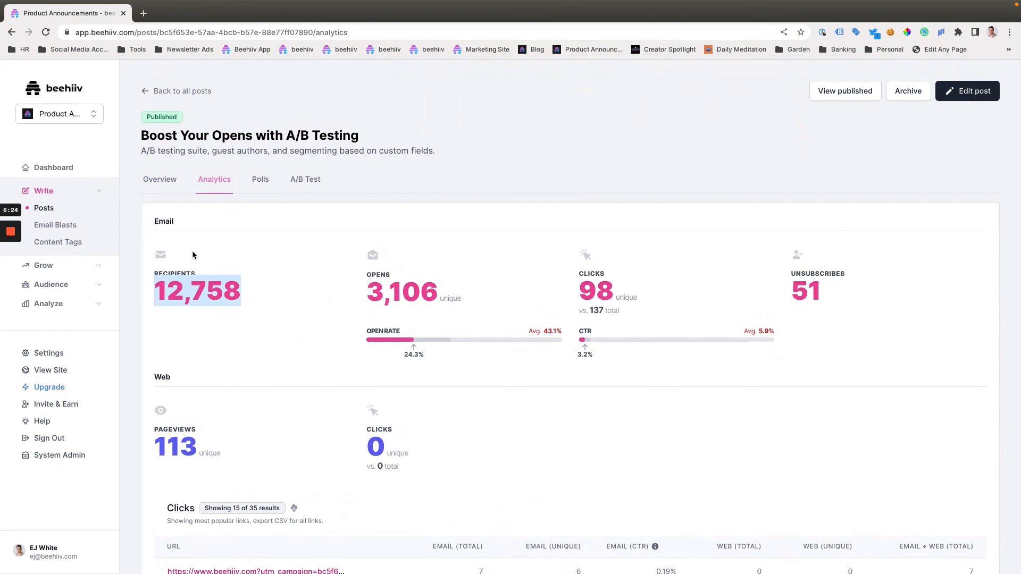
mouse_move(213, 256)
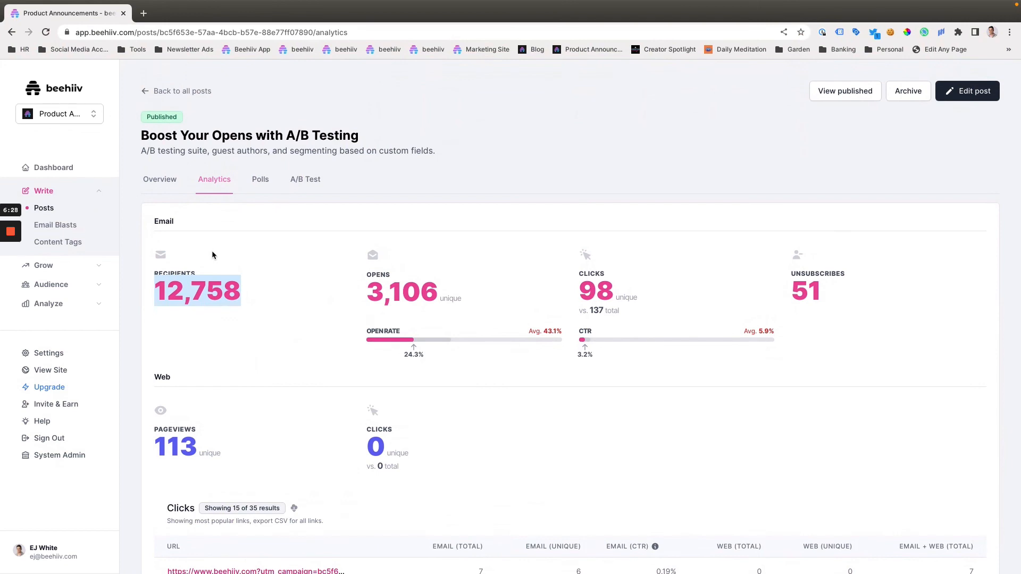
mouse_move(168, 244)
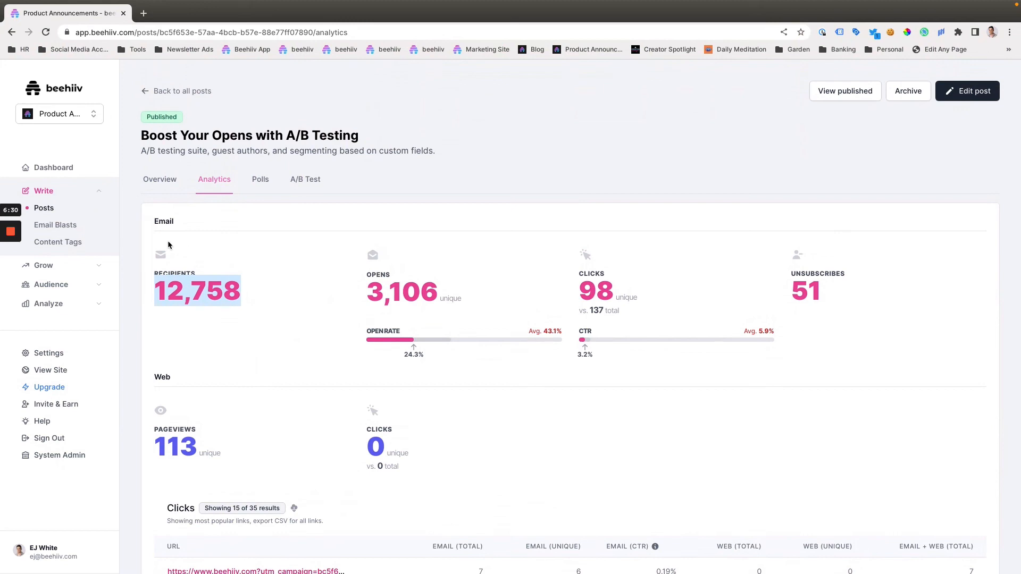
mouse_move(190, 246)
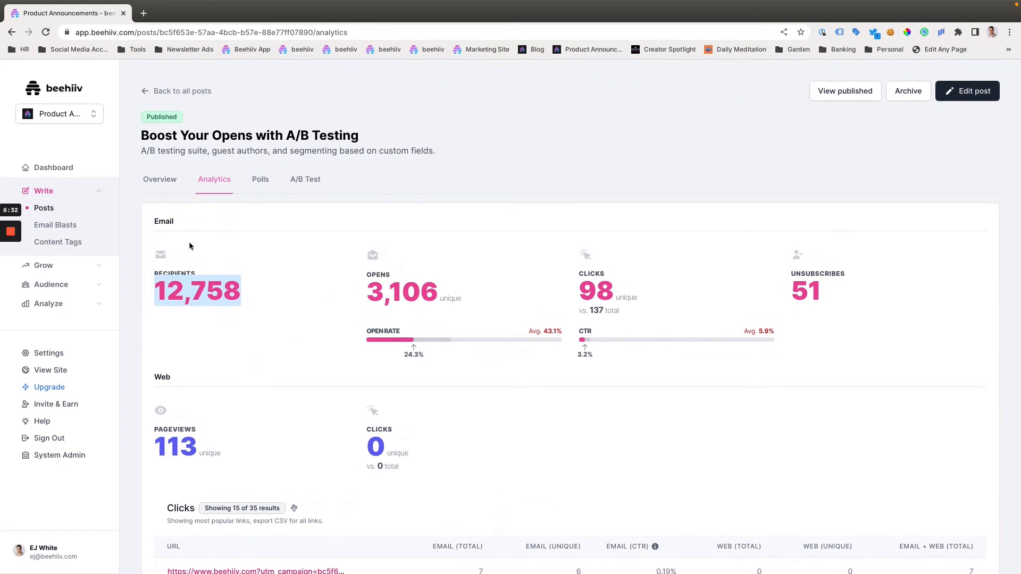
mouse_move(58, 242)
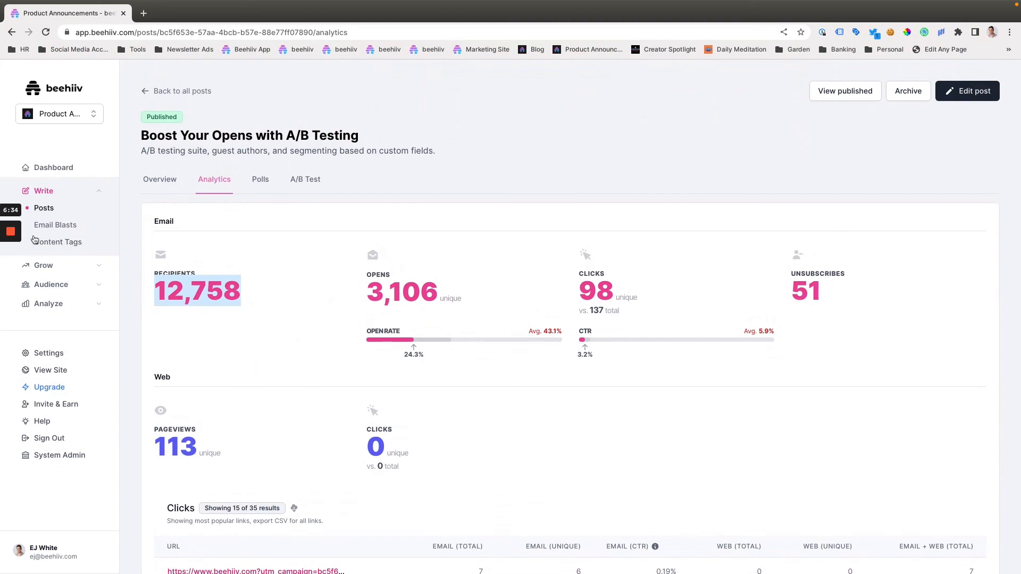